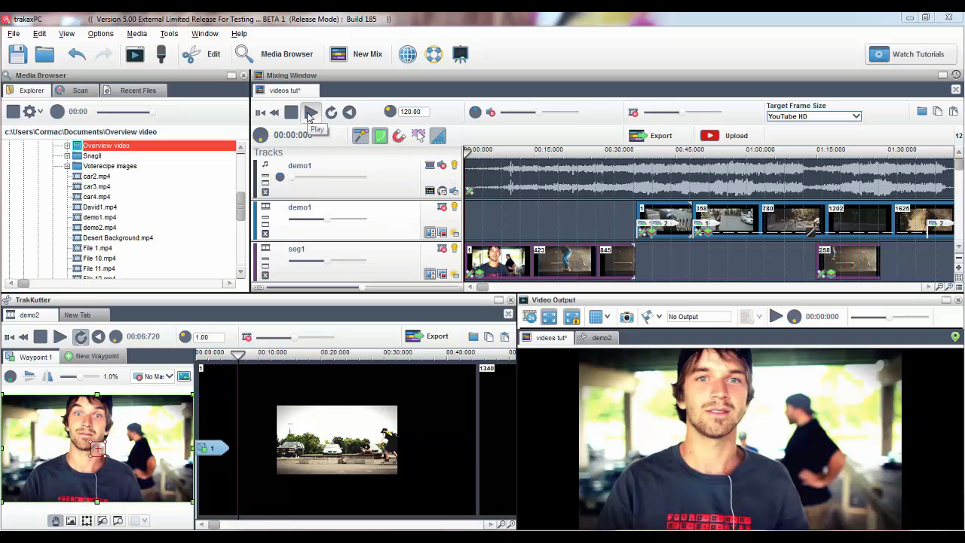
- Play the skateboarding mix in Video Output with the transport controls to preview the footage
click(310, 111)
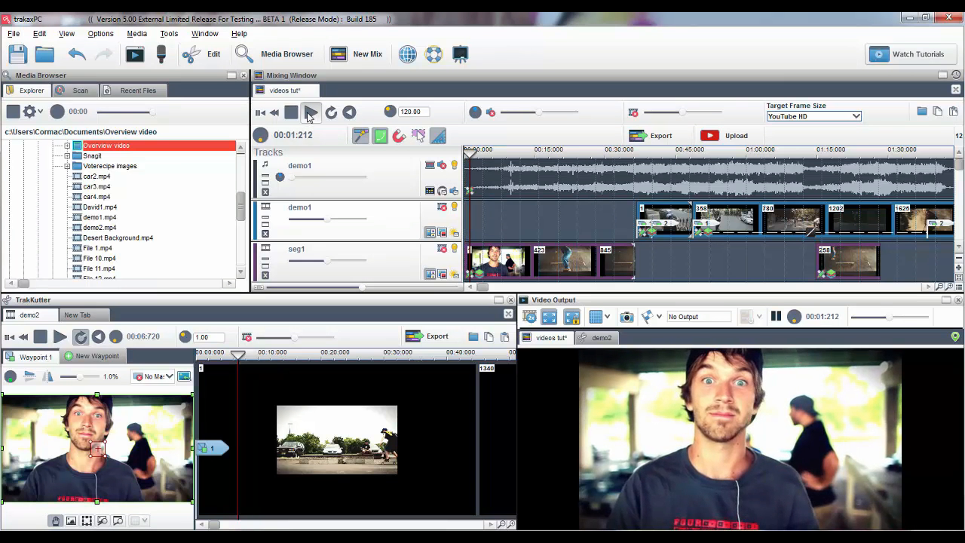
click(308, 112)
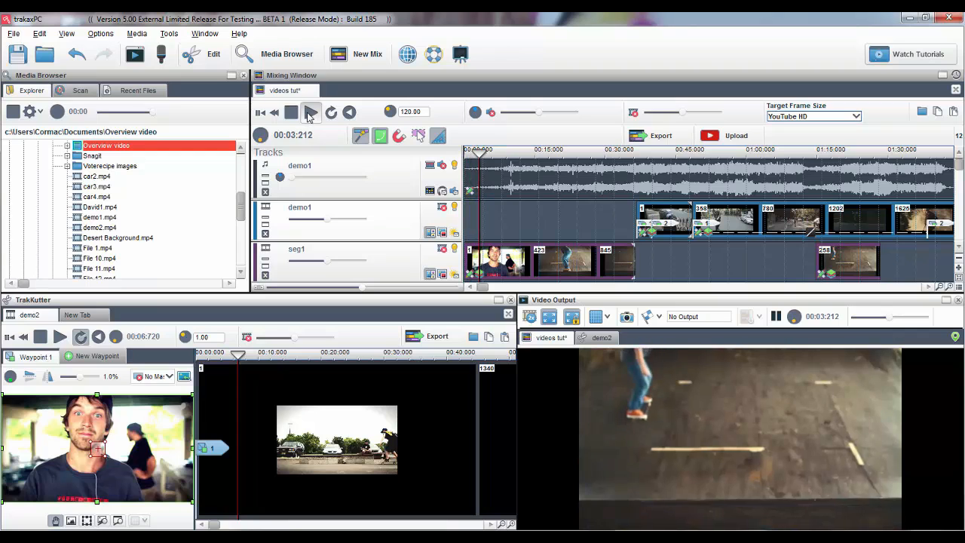
click(308, 111)
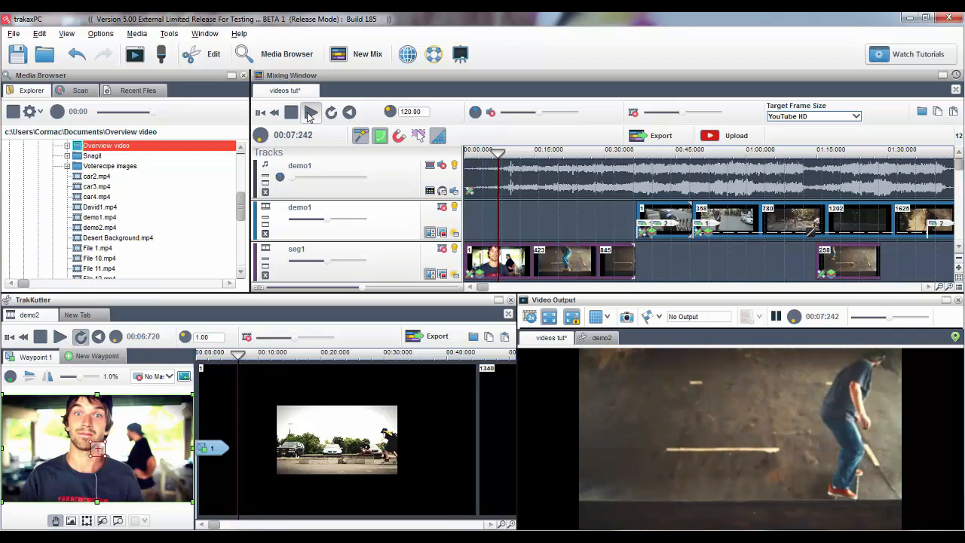
click(291, 111)
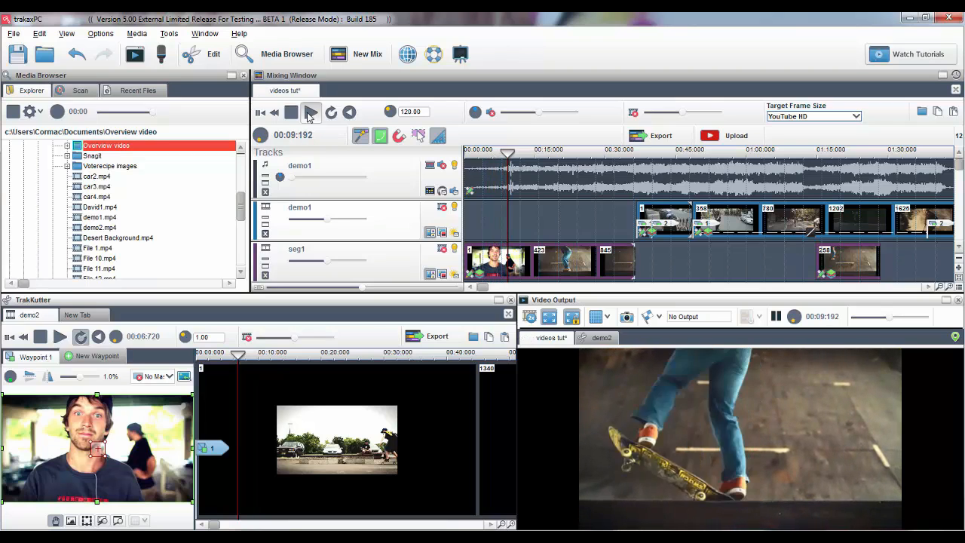
click(291, 112)
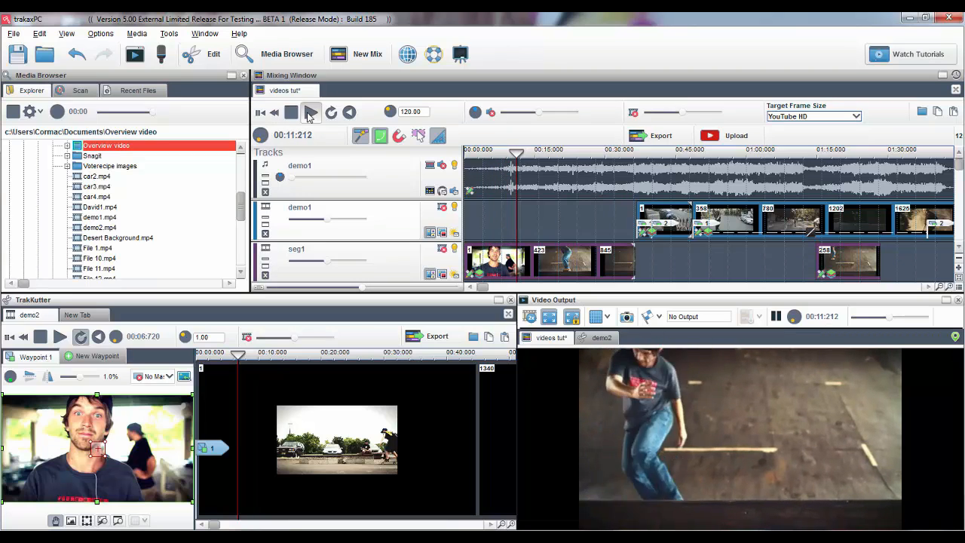
click(307, 111)
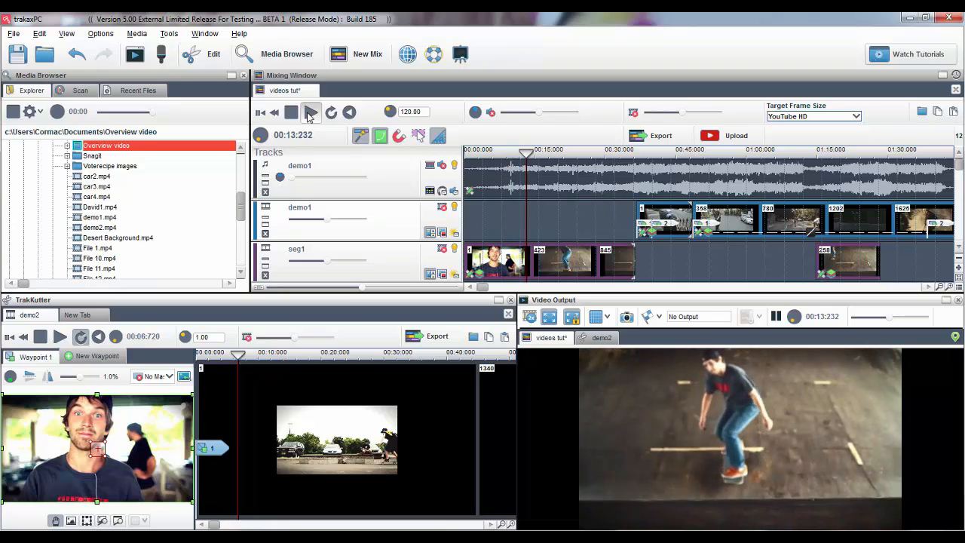
click(290, 112)
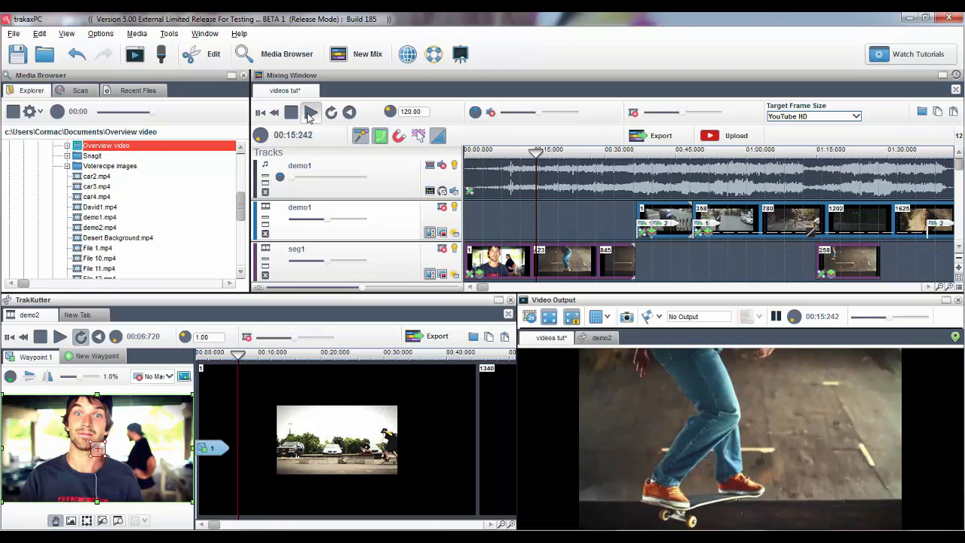
click(291, 112)
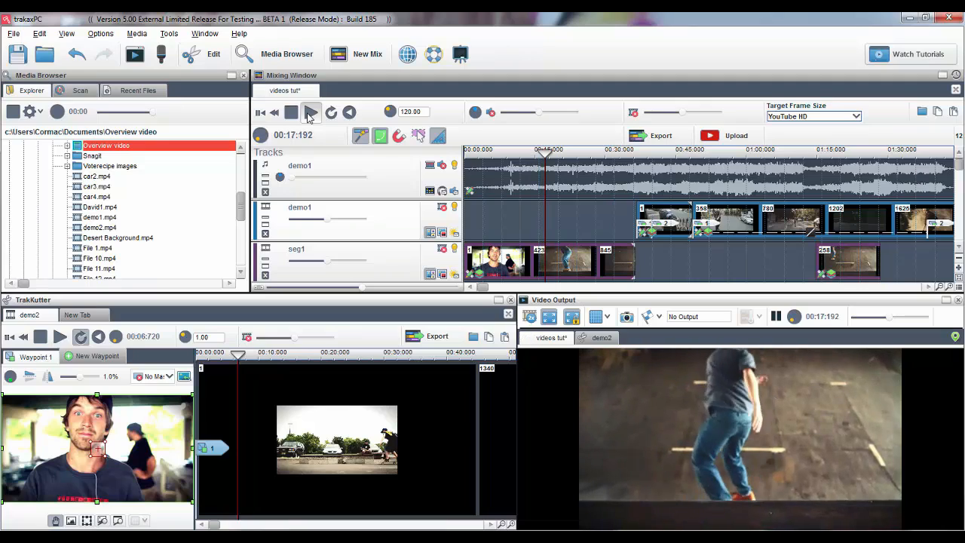
click(291, 111)
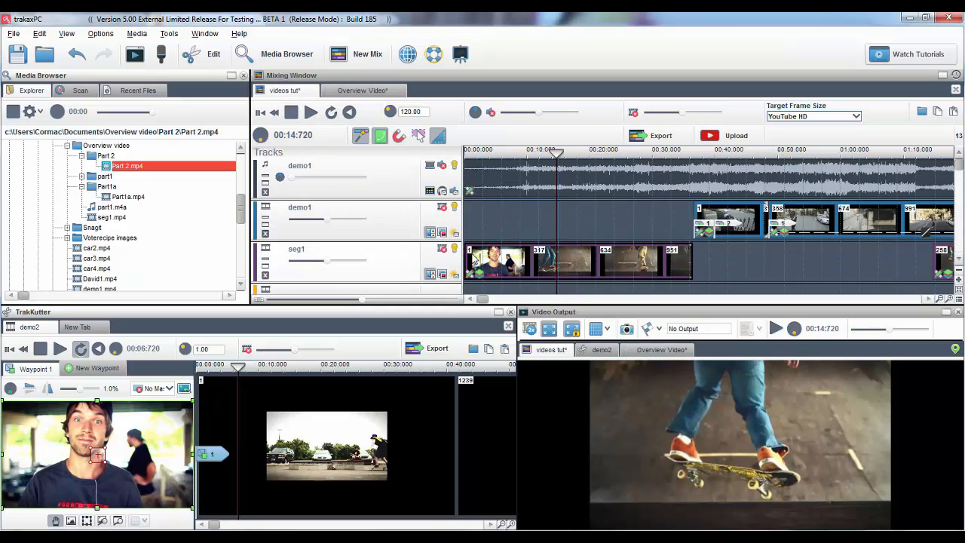
mouse_move(474, 275)
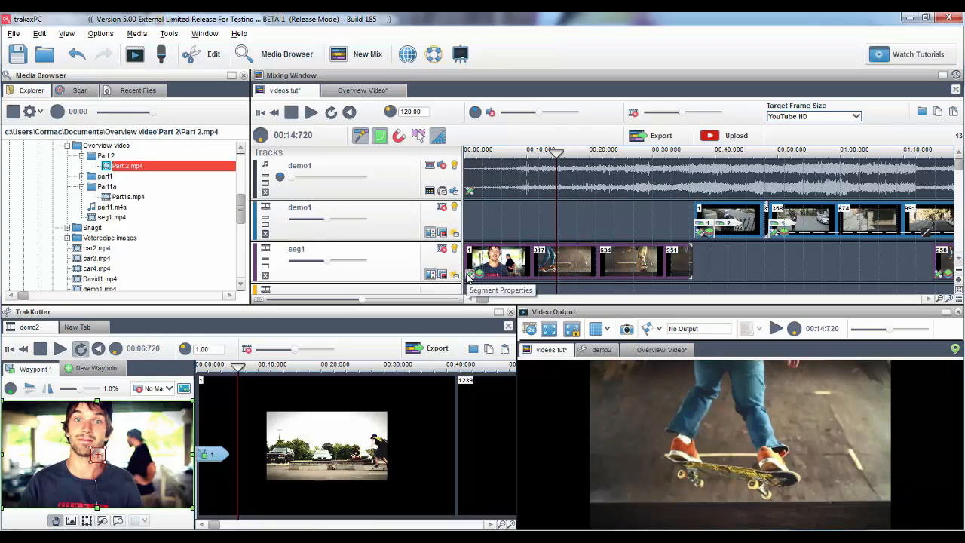
mouse_move(467, 278)
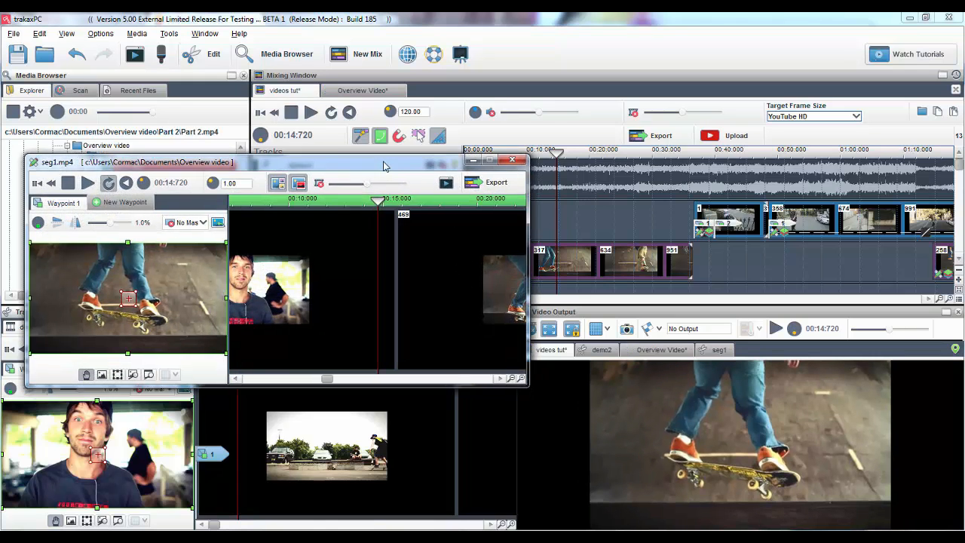
- Drag the TrakKutter resize handles to shrink and narrow the skateboard image
drag(385, 161, 371, 154)
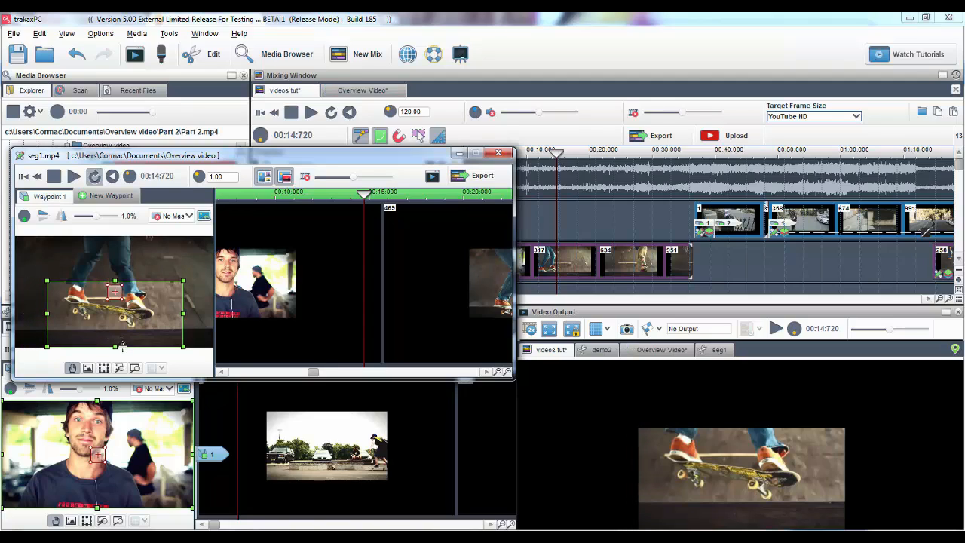
drag(122, 347, 122, 326)
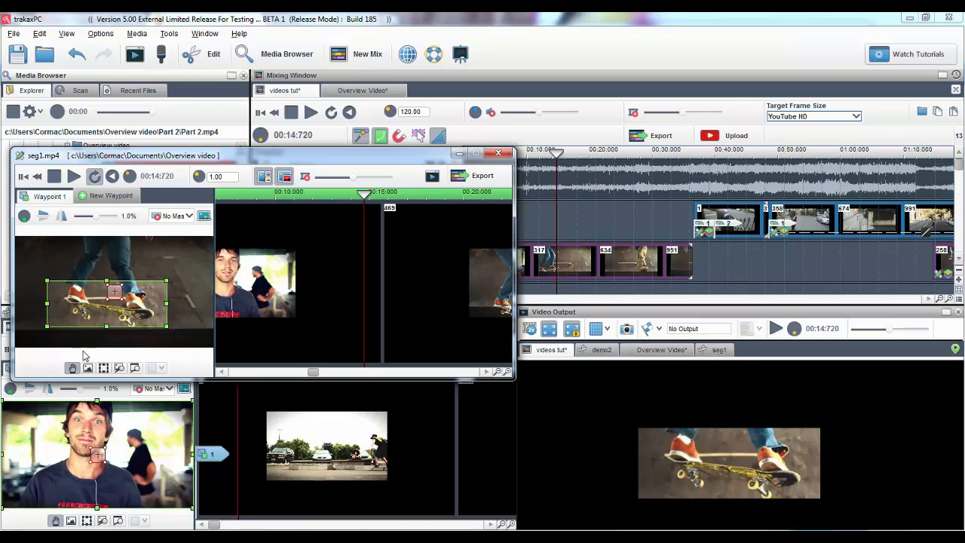
mouse_move(88, 368)
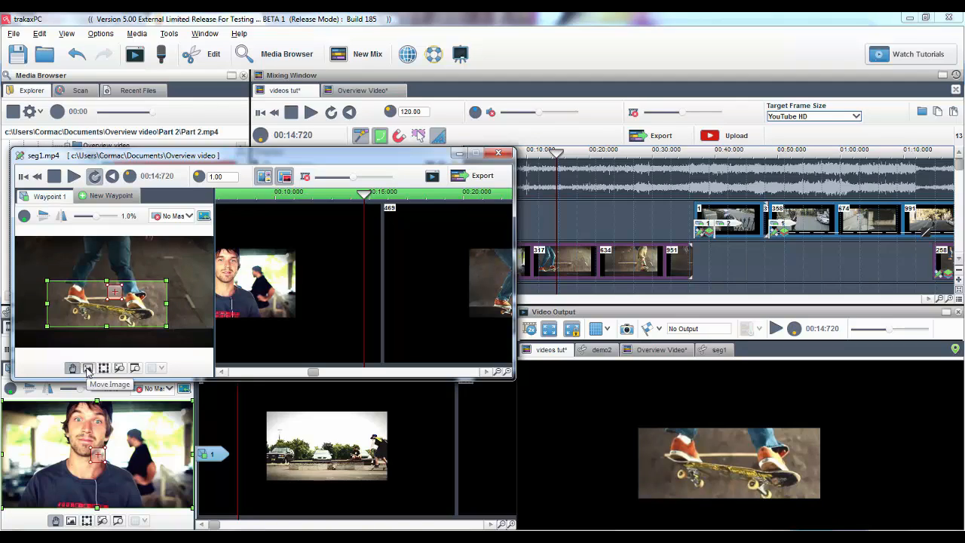
mouse_move(119, 368)
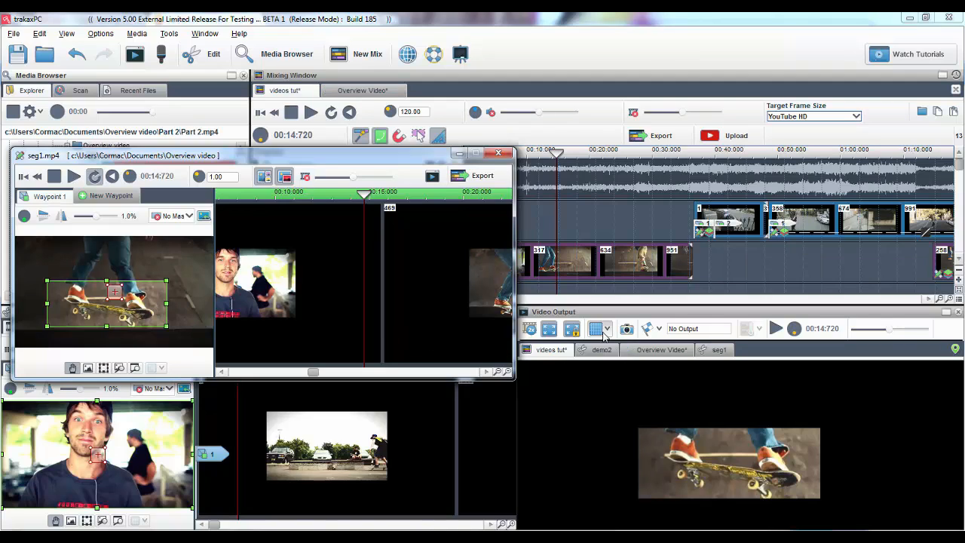
- Turn on the Video Output alignment grid and set its density to 100
click(607, 327)
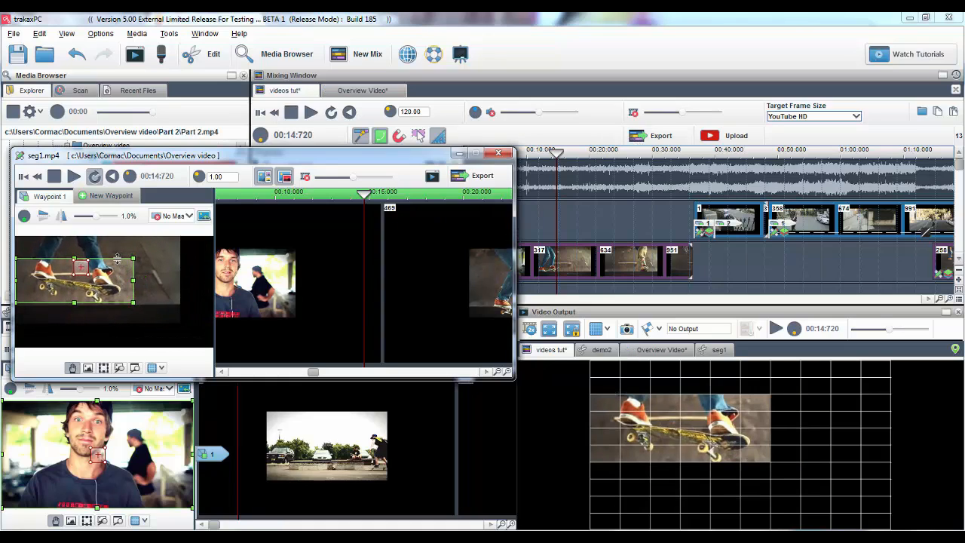
click(596, 328)
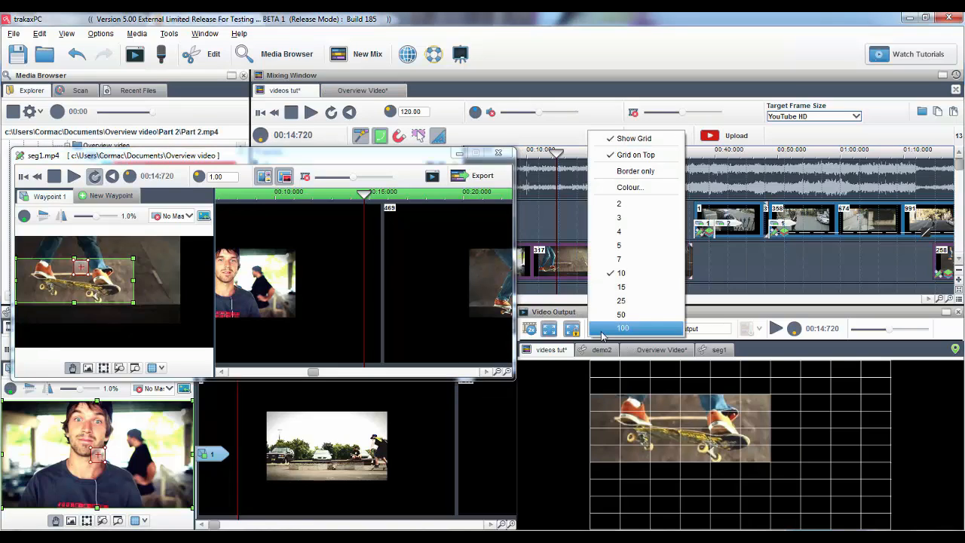
click(623, 327)
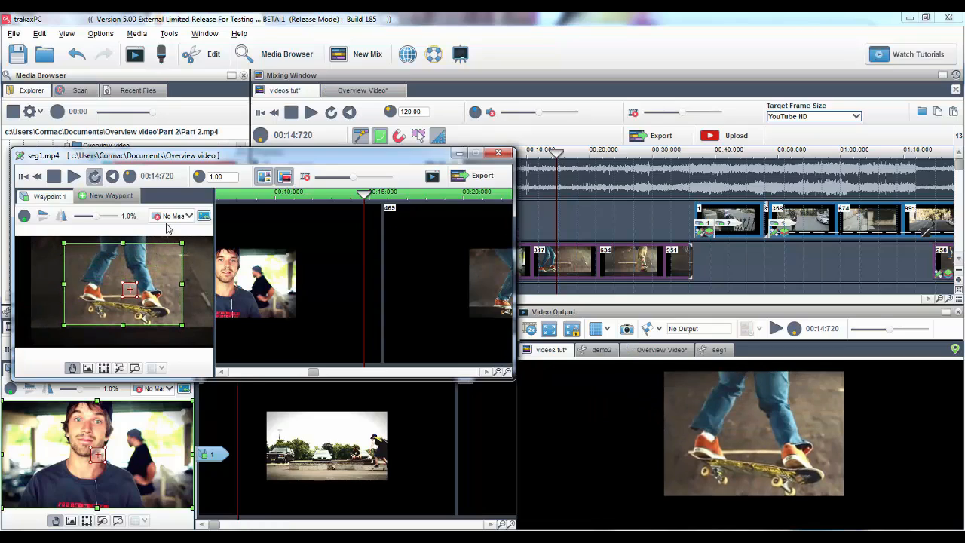
- Change the seg1 clip's mask from No Mask to Oval
click(179, 215)
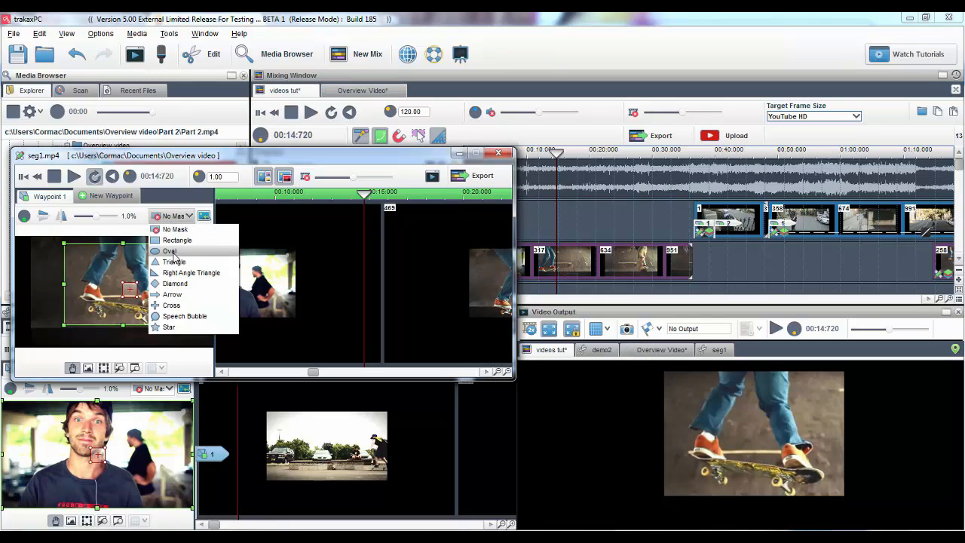
click(169, 250)
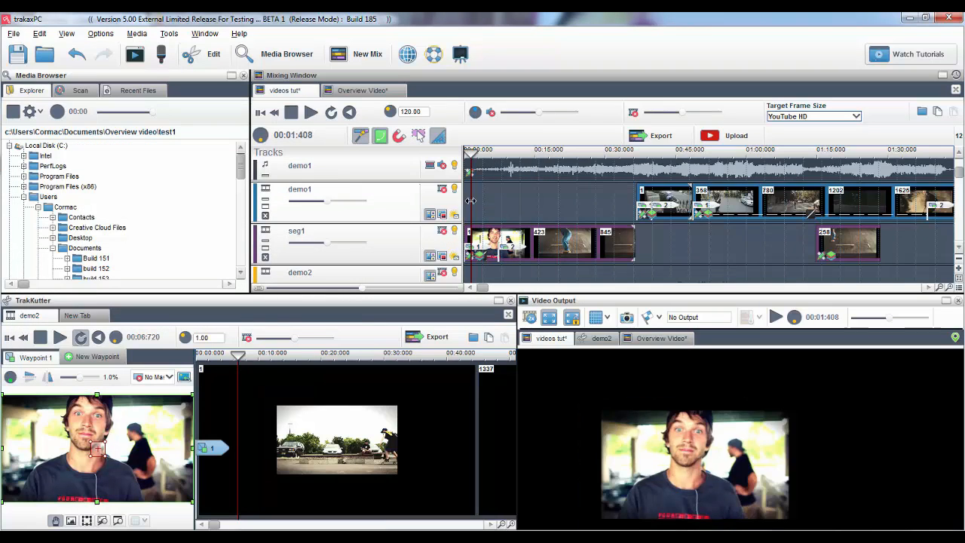
- Restart the mix into the skateboard footage, then pause it
click(311, 112)
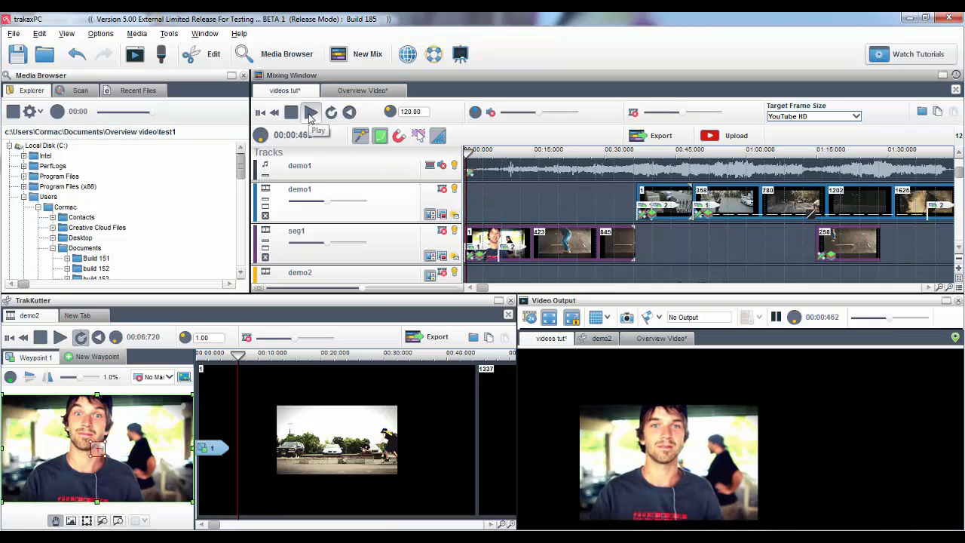
click(310, 111)
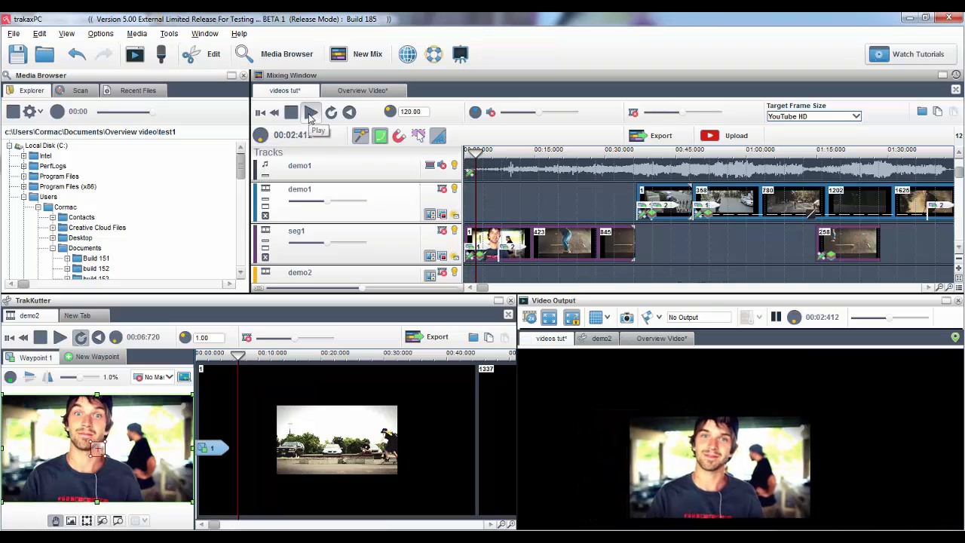
click(311, 111)
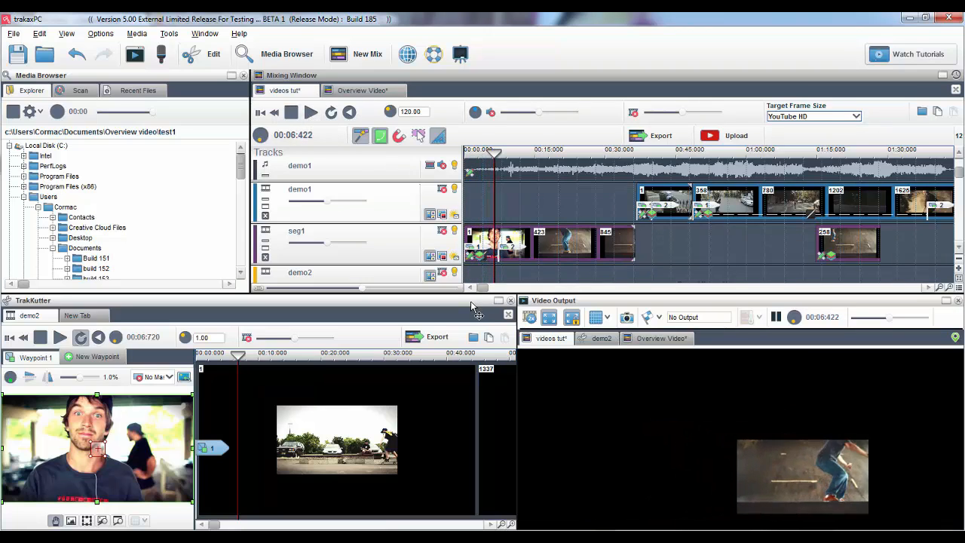
click(311, 111)
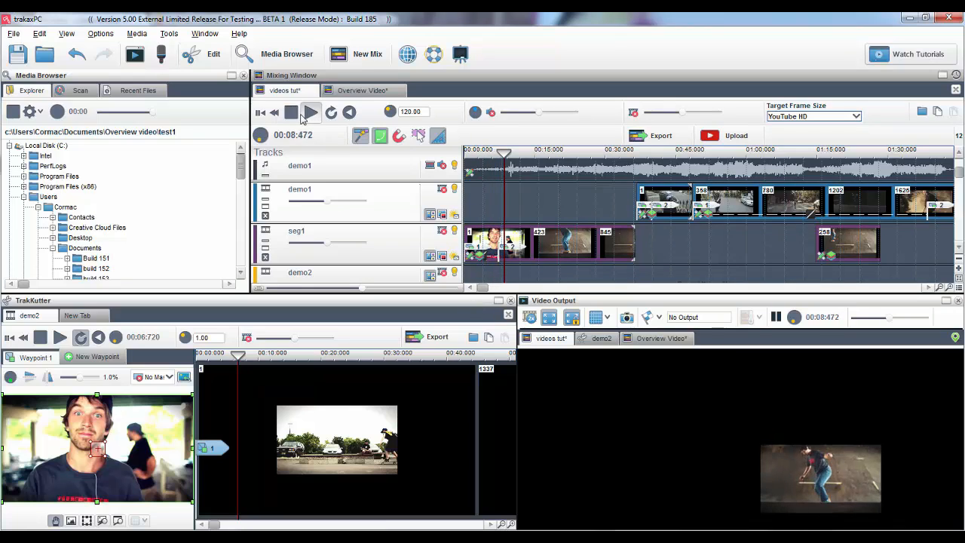
click(311, 112)
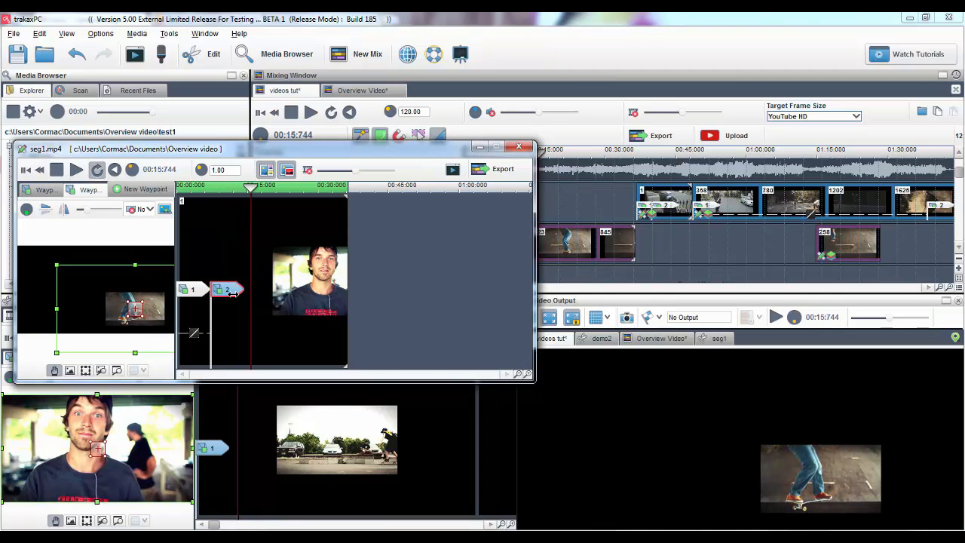
- Replicate the seg1 waypoint node at the play cursor position
right_click(226, 288)
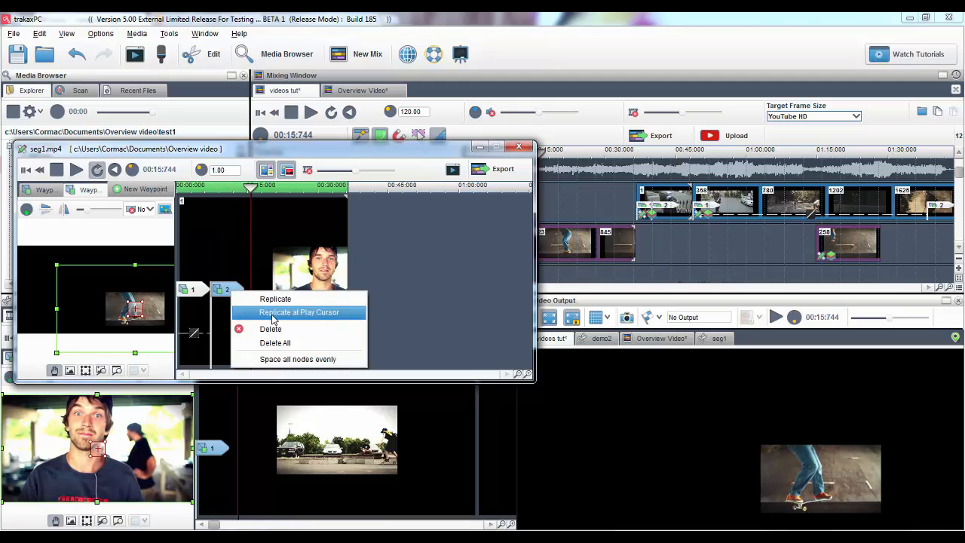
click(298, 312)
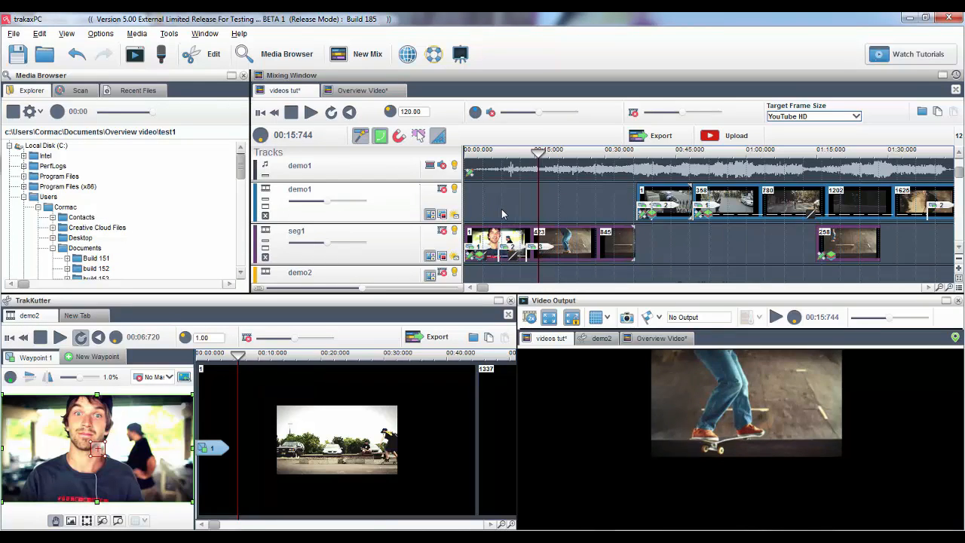
- Play the mix through the skateboarding clips, then bring up the seg1 segment's context menu
click(311, 112)
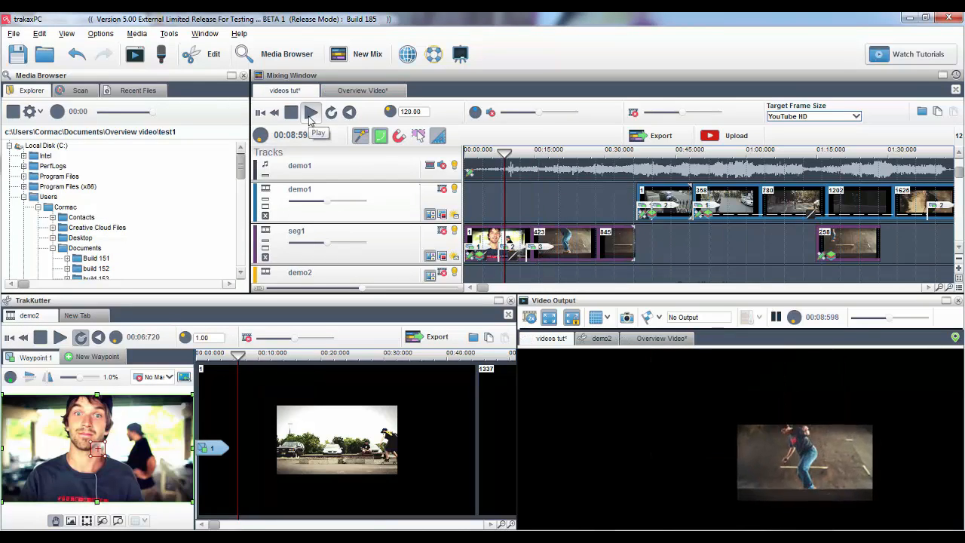
click(312, 111)
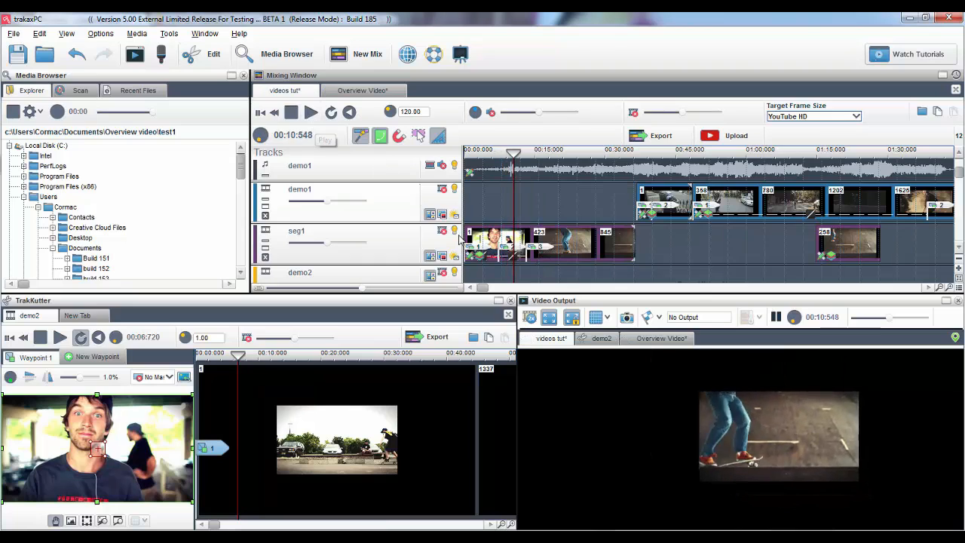
right_click(558, 245)
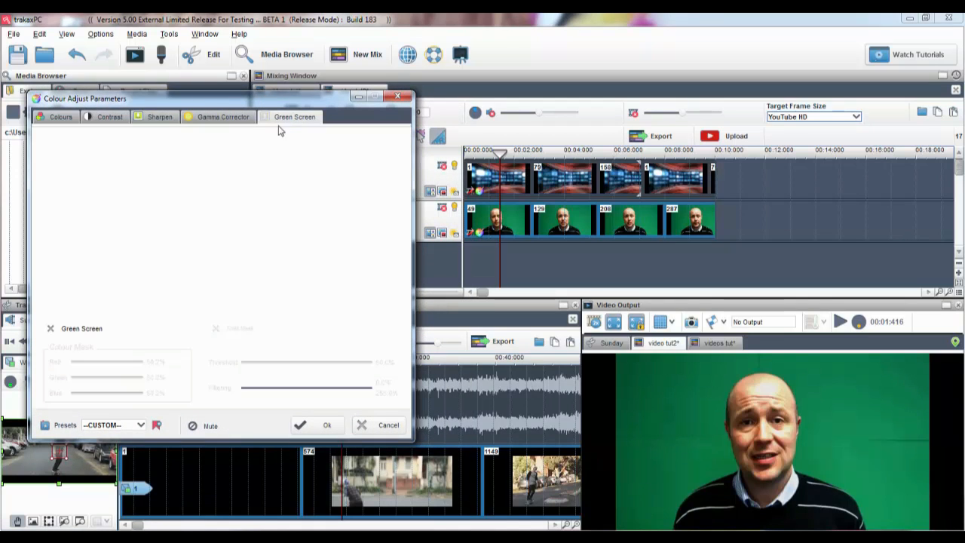
- Enable green screen keying, sample the green background, set Threshold about 62% and adjust Filtering
click(51, 329)
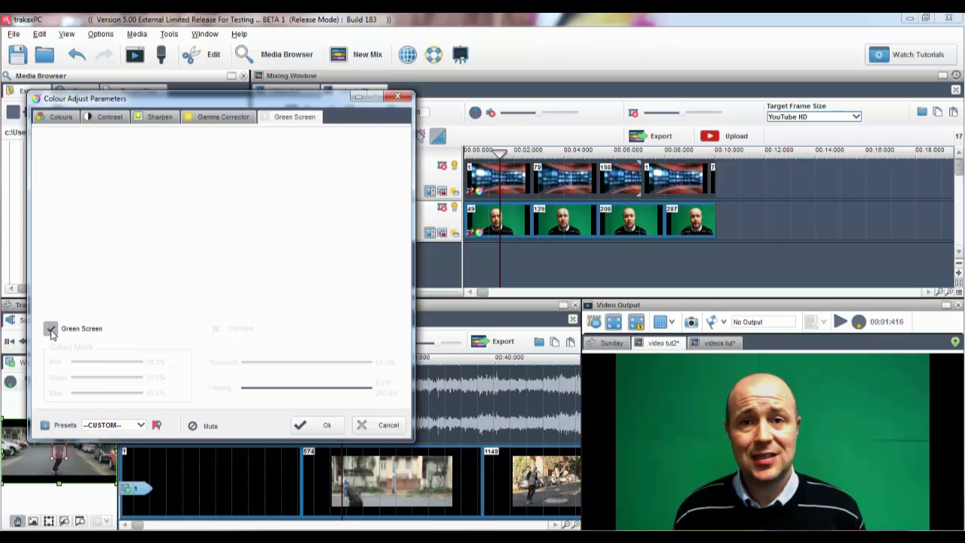
click(50, 328)
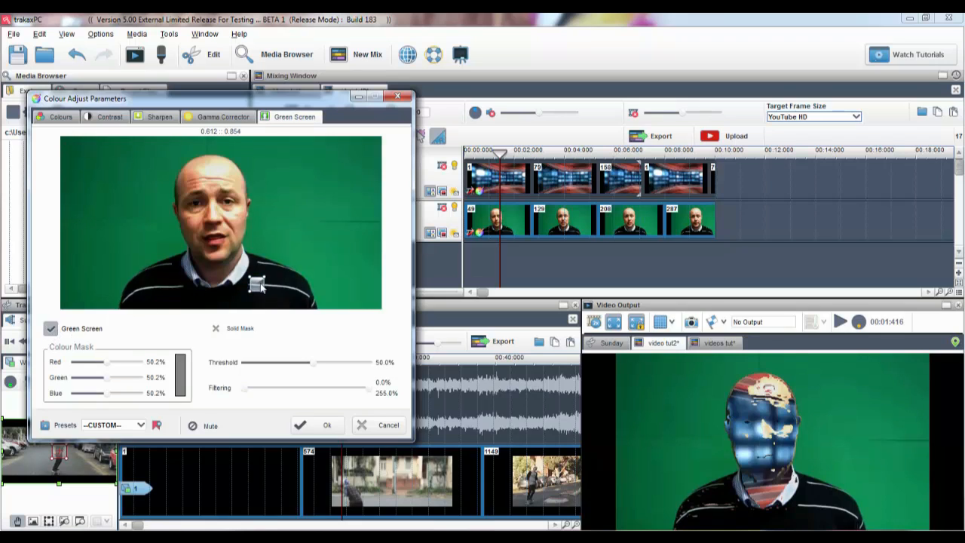
click(128, 256)
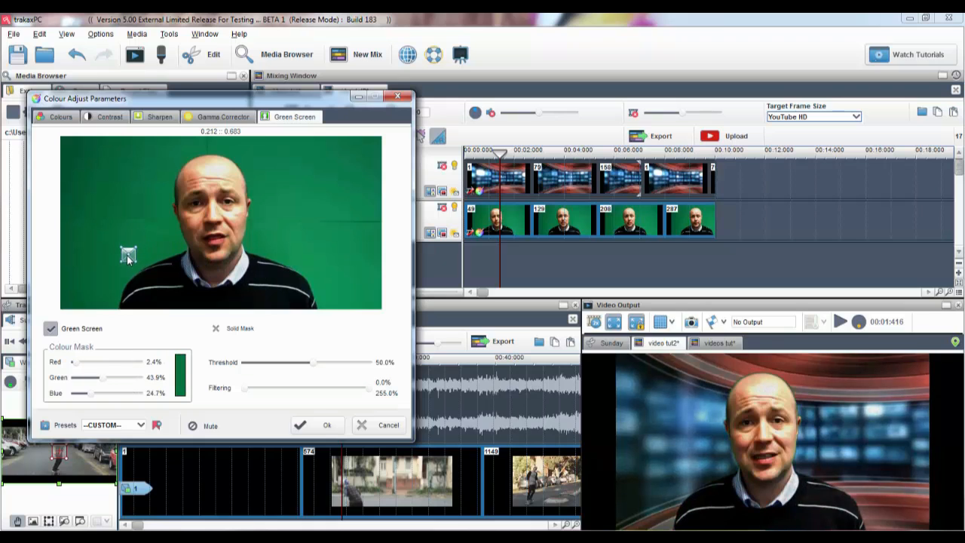
drag(314, 362, 285, 362)
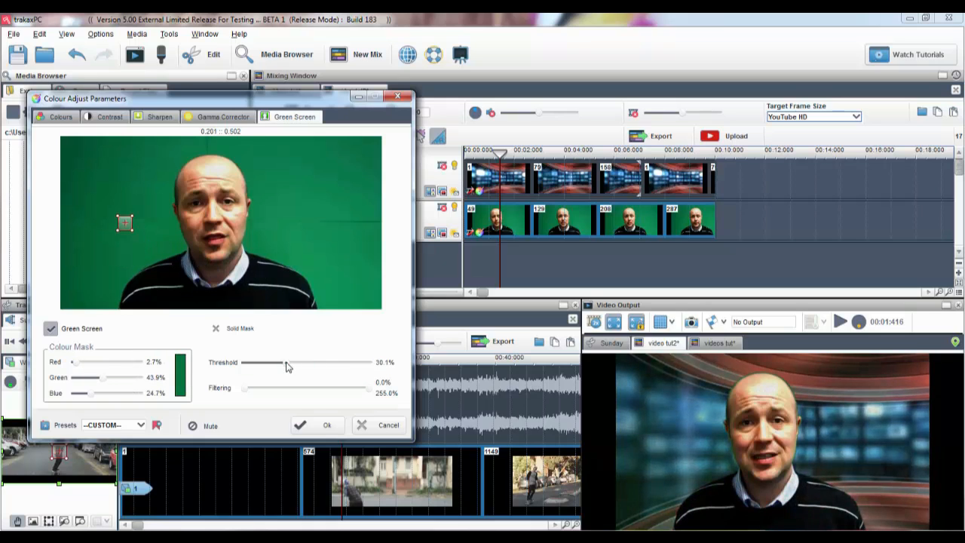
drag(284, 363, 330, 363)
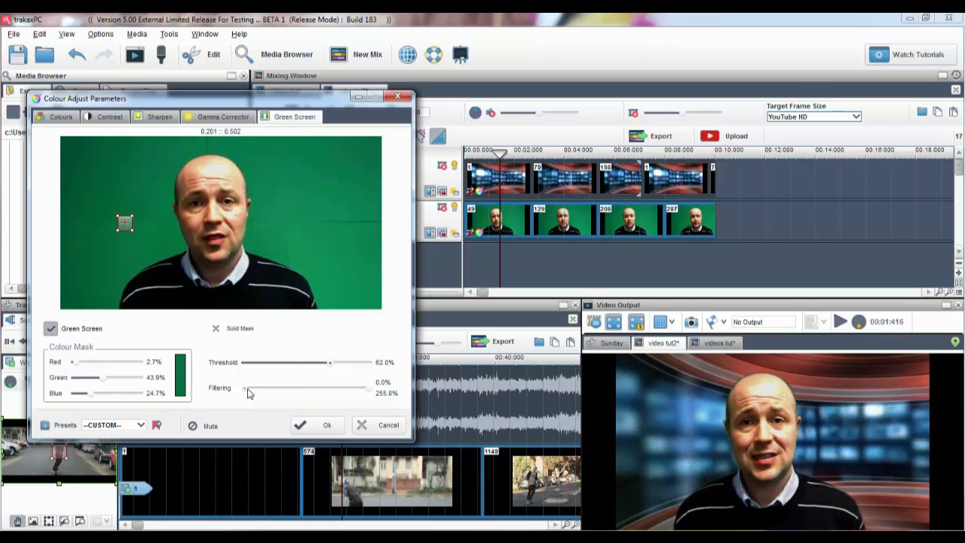
drag(245, 387, 296, 387)
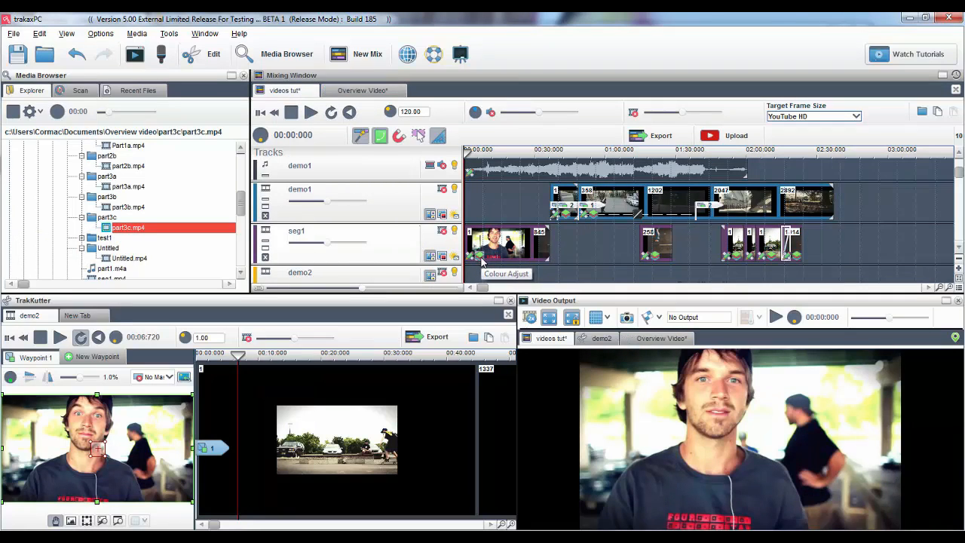
- Lower the seg1 clip's red channel to about 75% in Colour Adjust
click(483, 260)
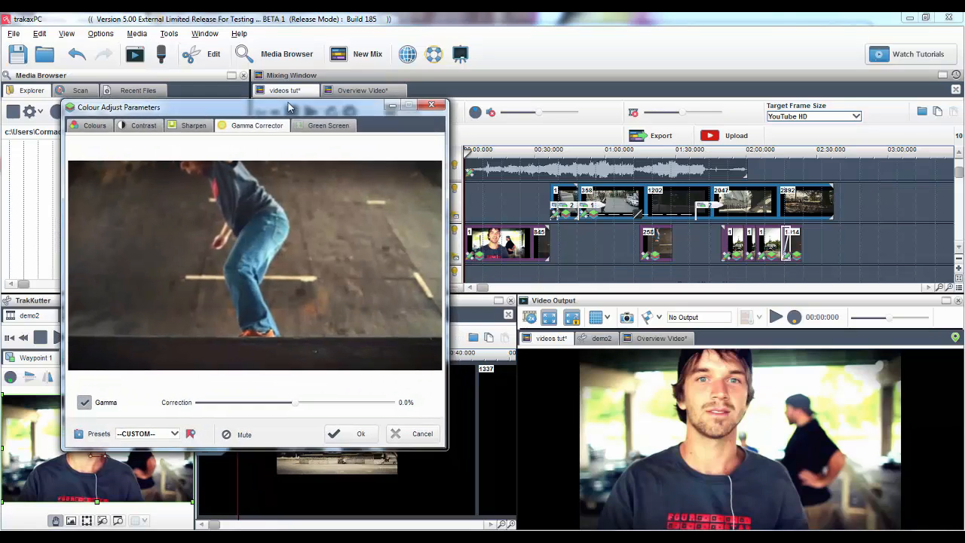
click(94, 125)
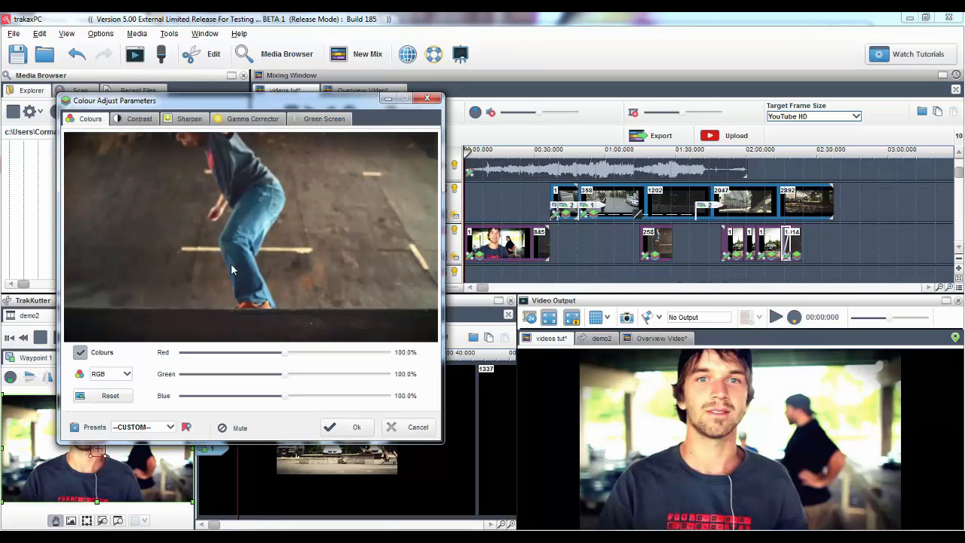
drag(285, 352, 259, 351)
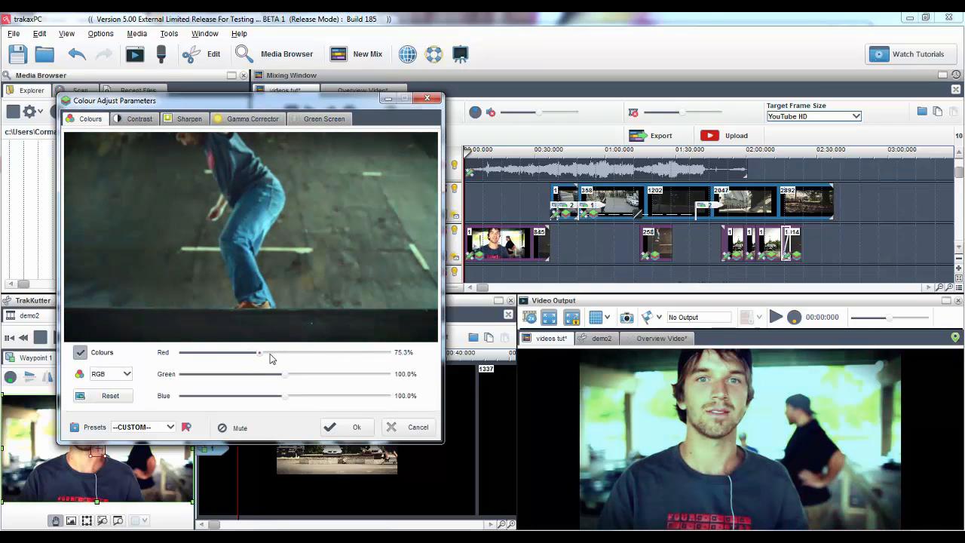
- Raise sharpening to about 137% and adjust the clip's gamma correction
click(189, 118)
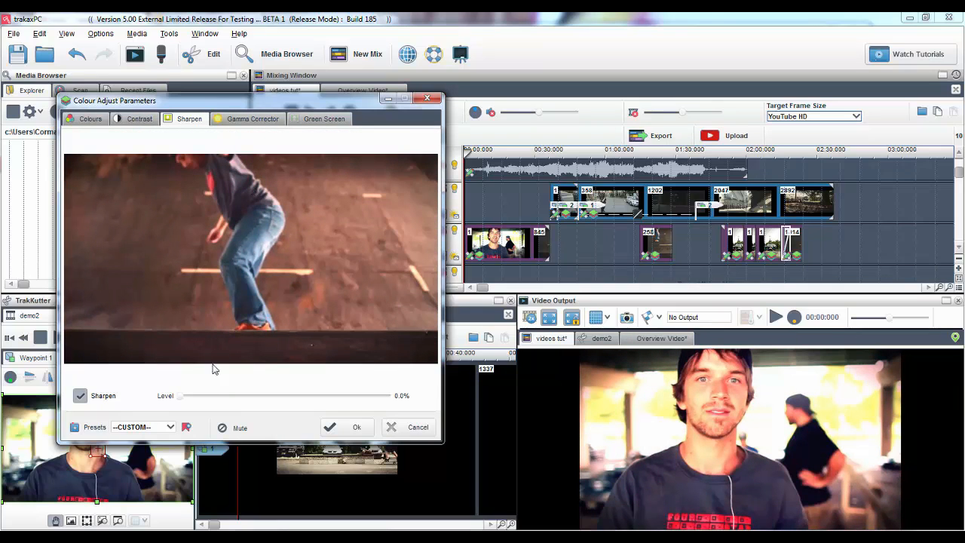
drag(181, 395, 322, 395)
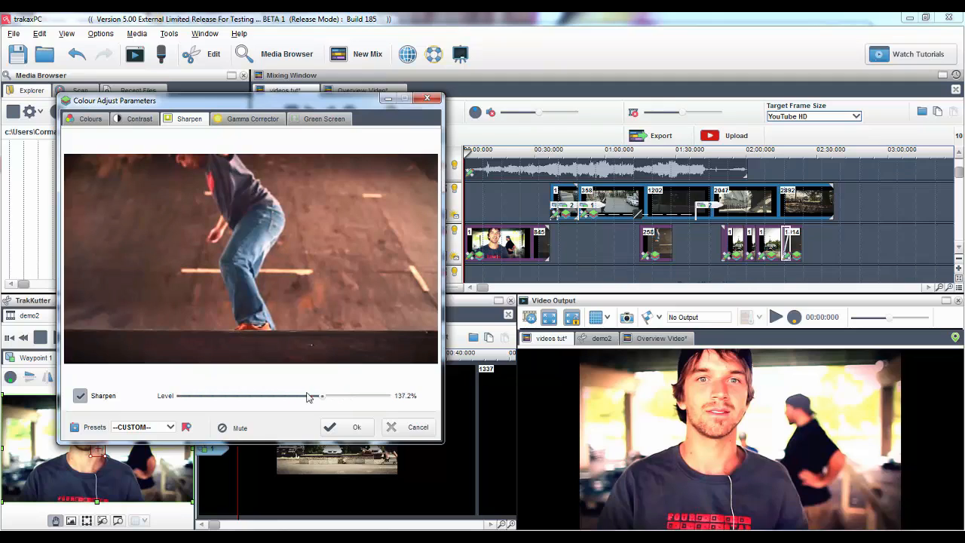
click(252, 118)
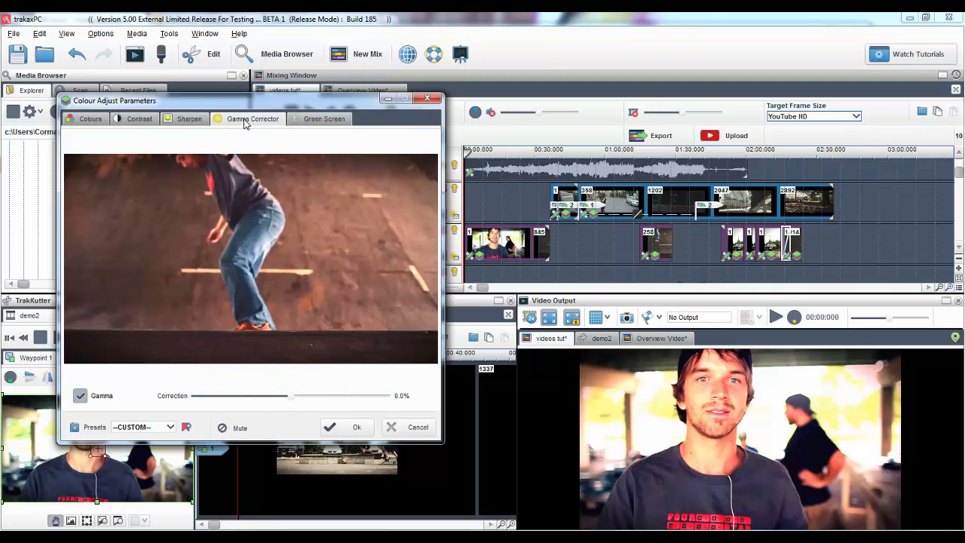
drag(293, 395, 262, 395)
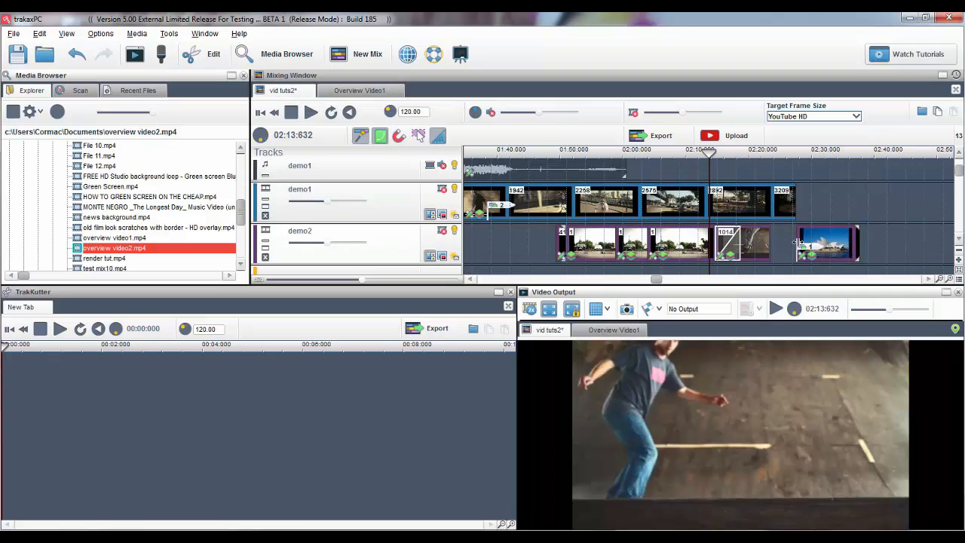
- Apply Video Effects > Ken Burns to the Opera House segment on demo2
right_click(797, 241)
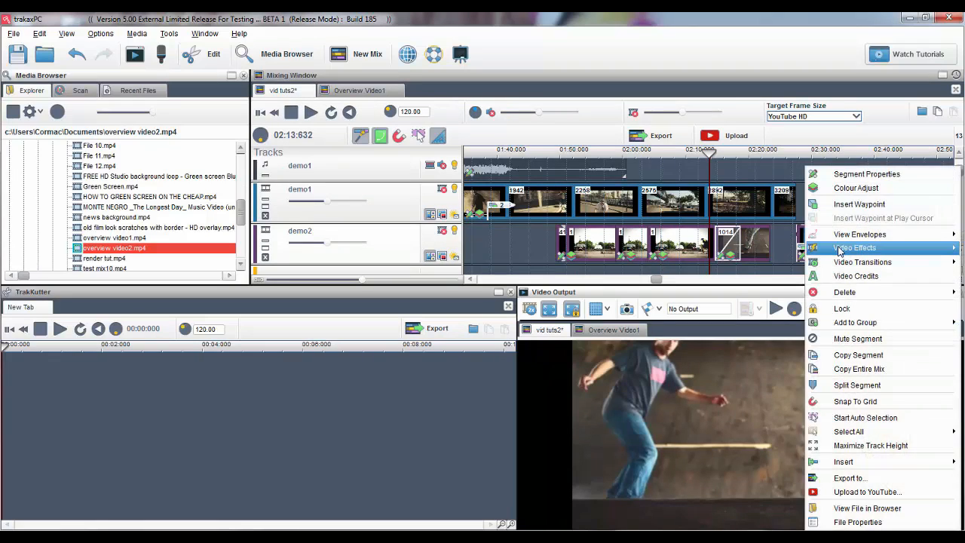
click(854, 247)
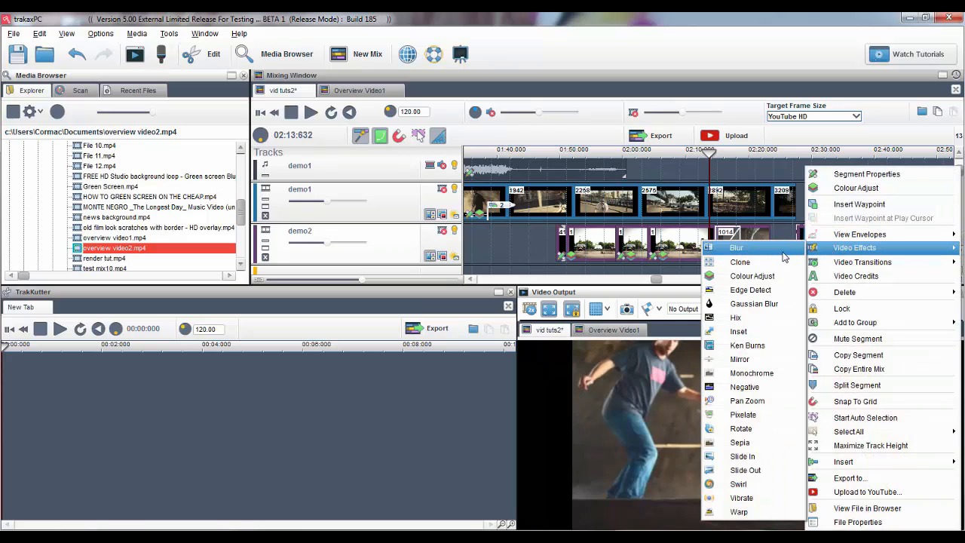
mouse_move(759, 331)
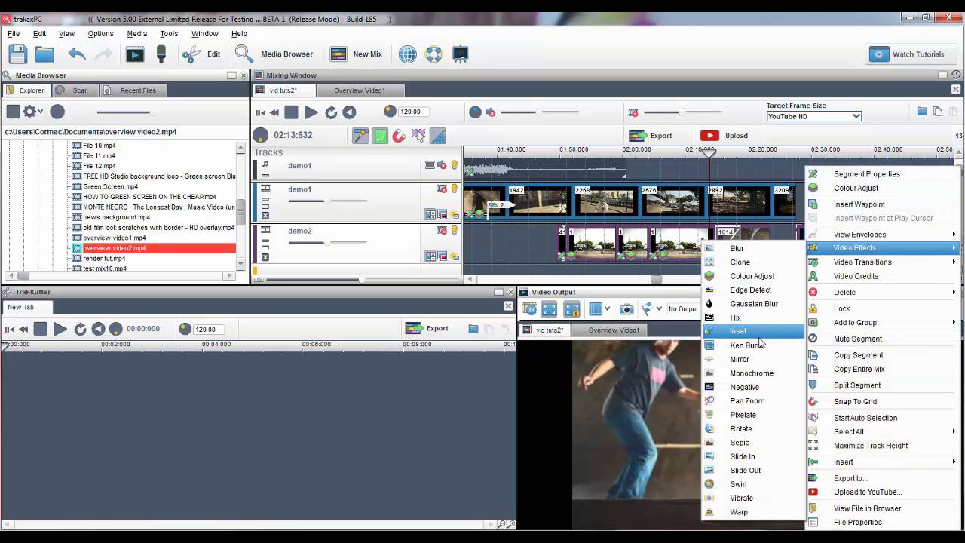
click(747, 344)
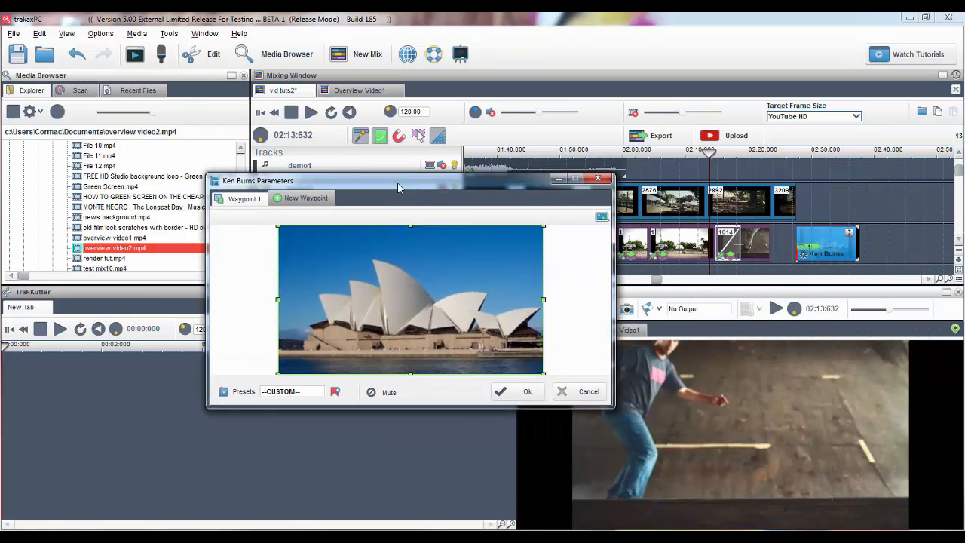
- Add Ken Burns Waypoint 2, then preview the mix playing through the Opera House clip
drag(399, 180, 350, 180)
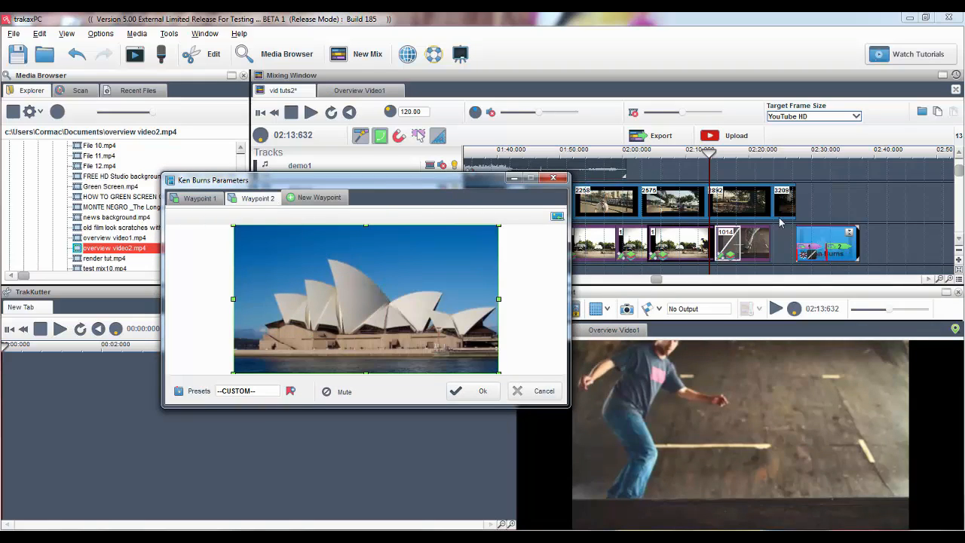
mouse_move(859, 243)
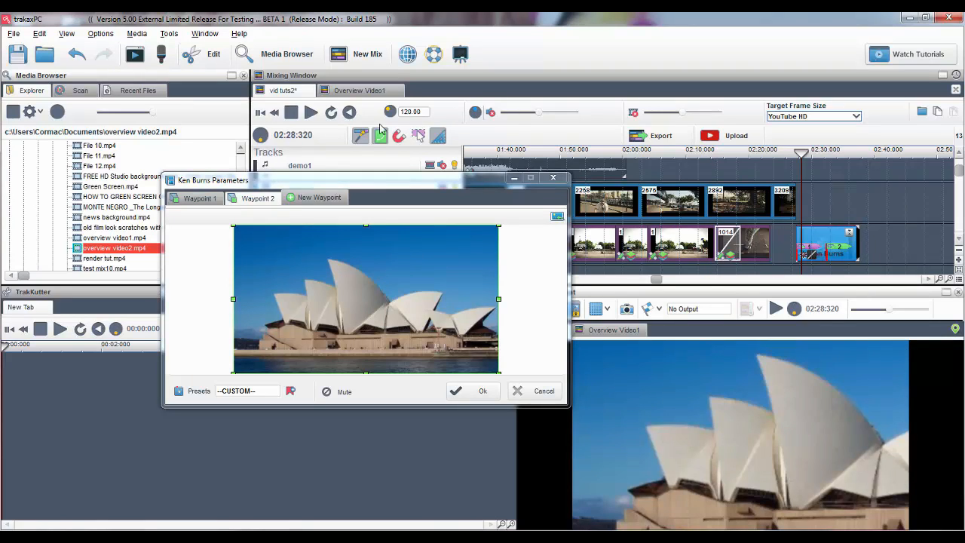
click(311, 112)
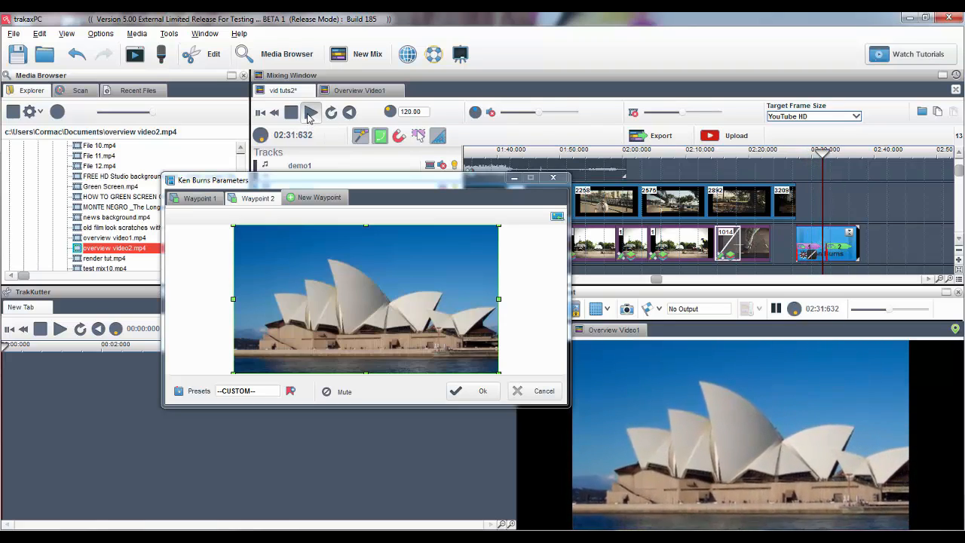
click(310, 111)
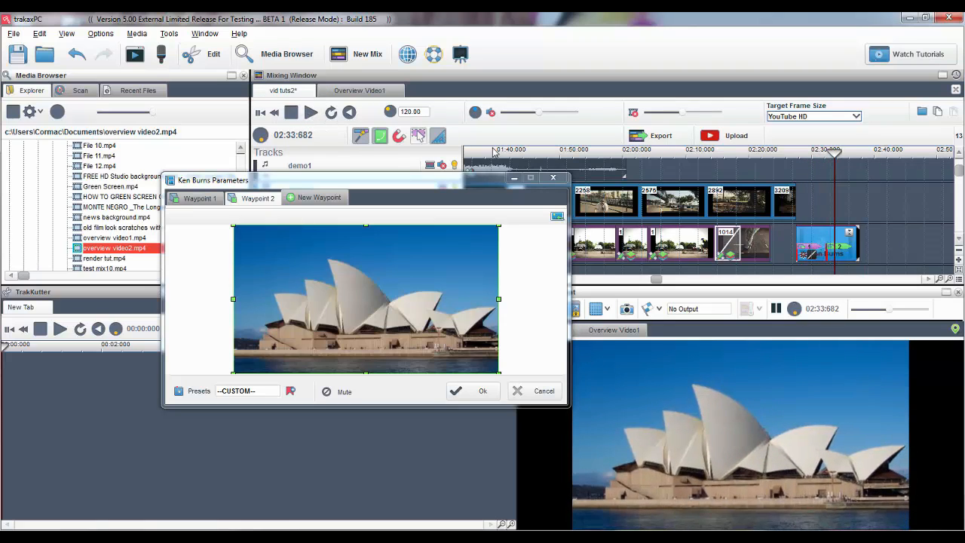